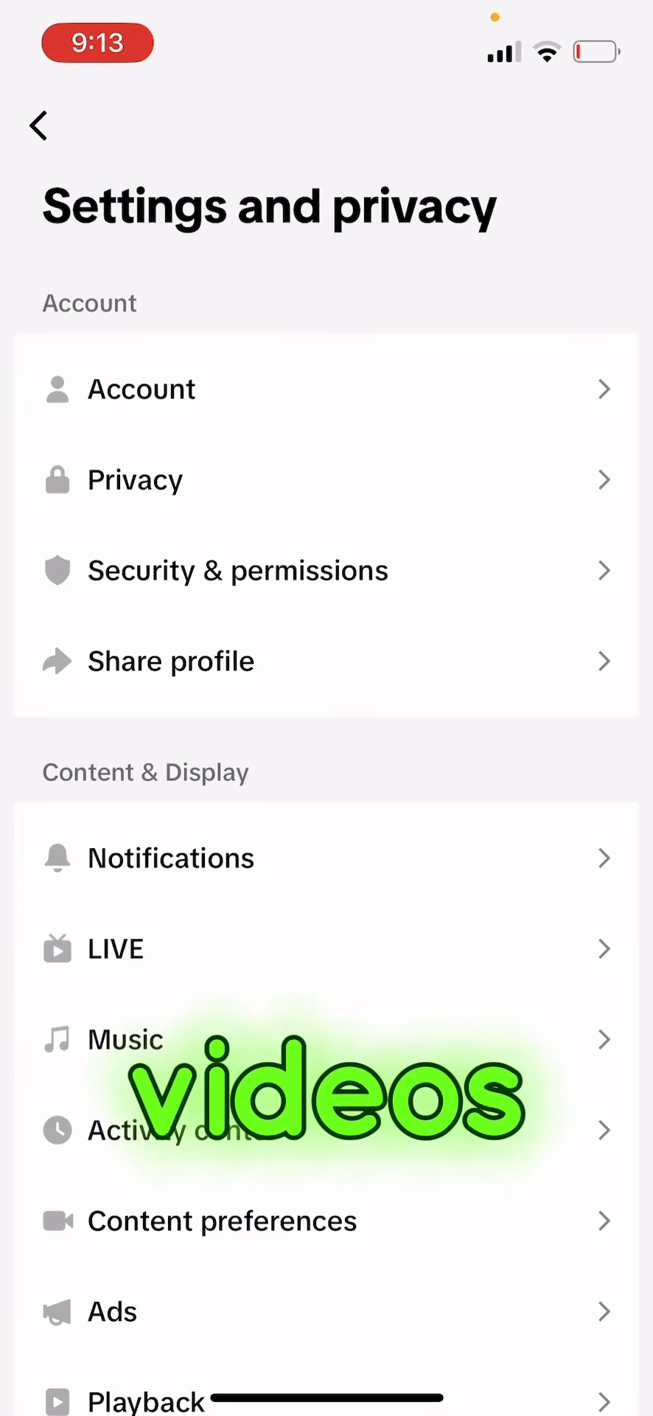
- Leave TikTok and relaunch it from the App Library to its profile page
click(38, 125)
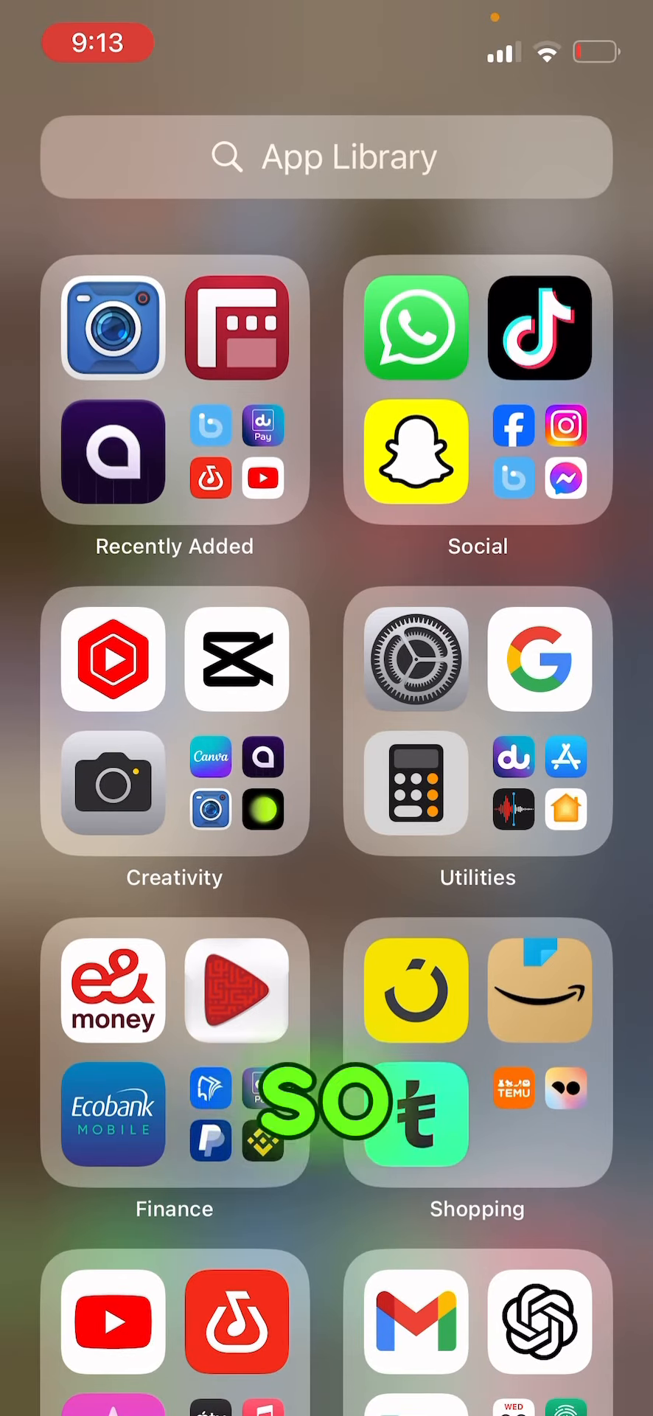
click(539, 328)
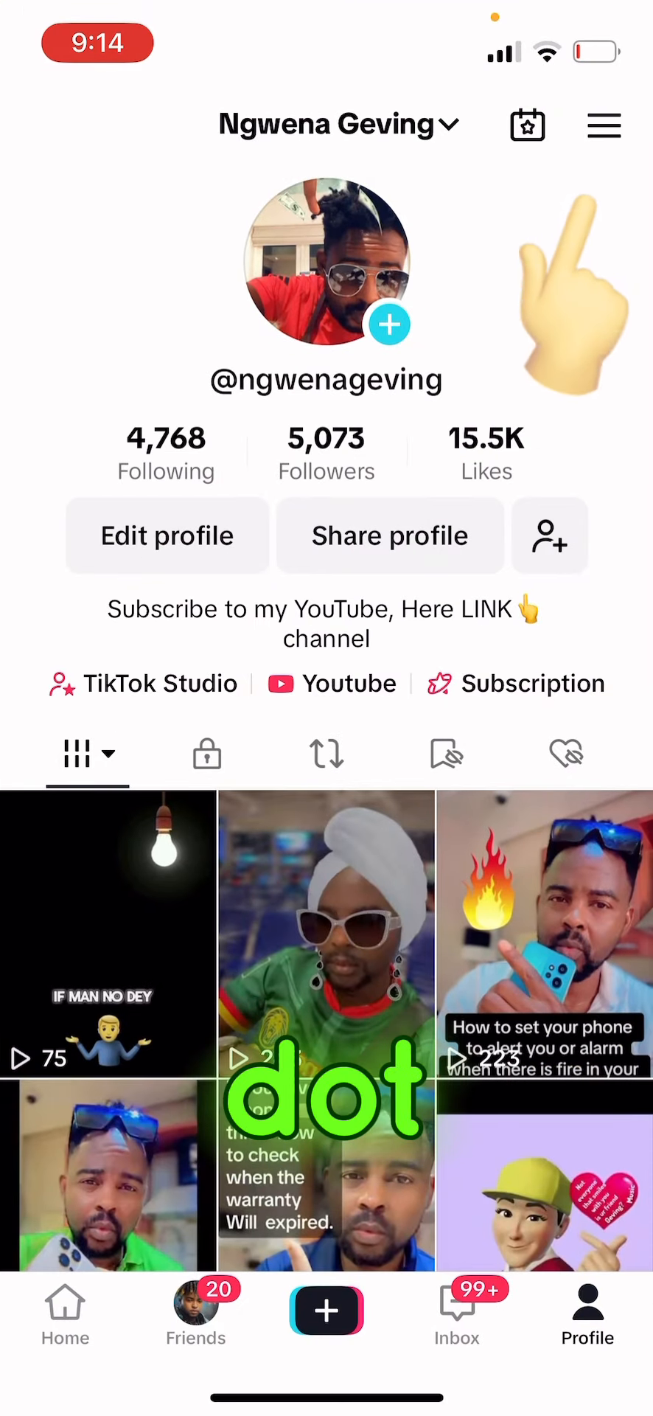
- Open Privacy from the profile menu's Settings and privacy, showing private account off
click(604, 124)
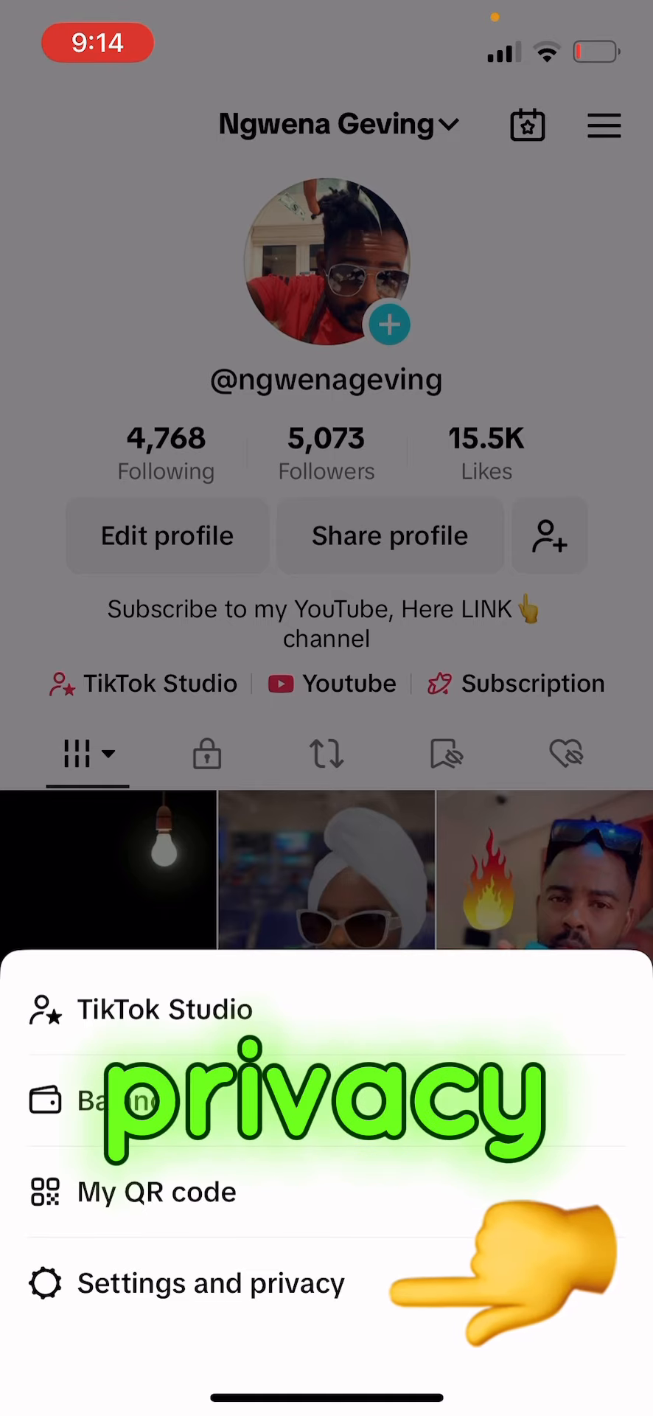
click(213, 1283)
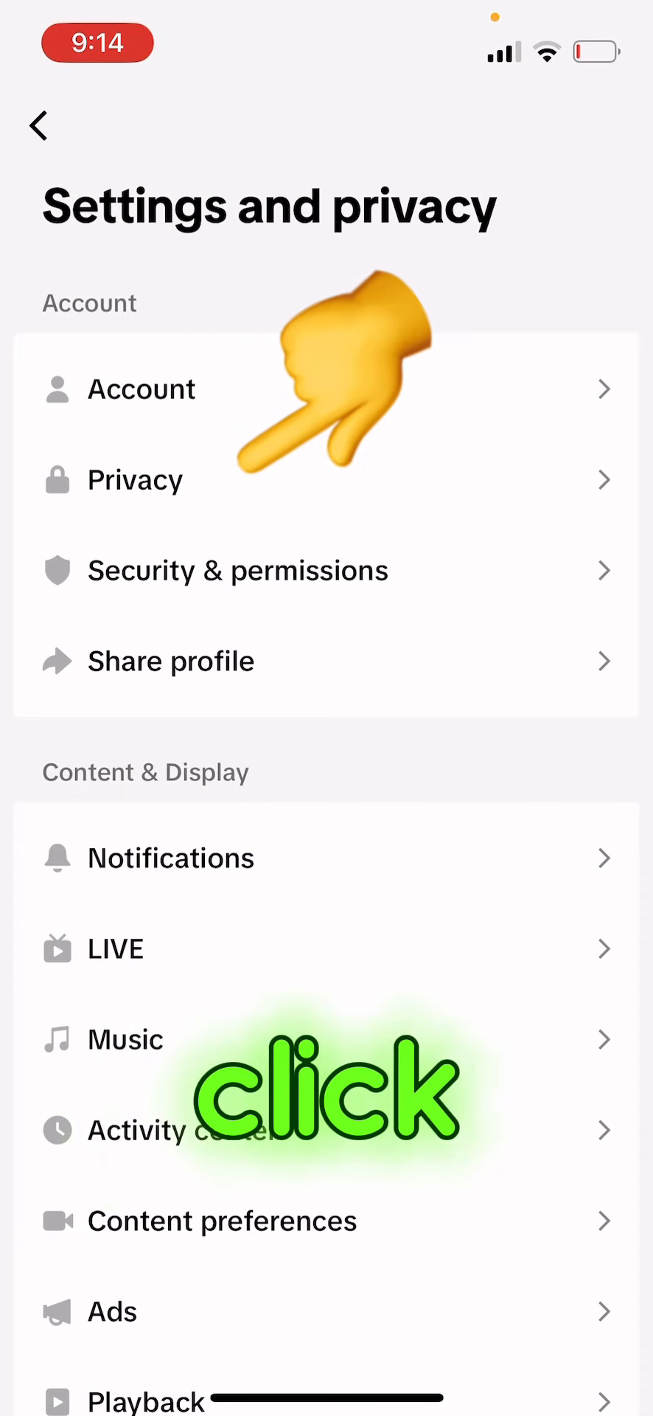
click(136, 479)
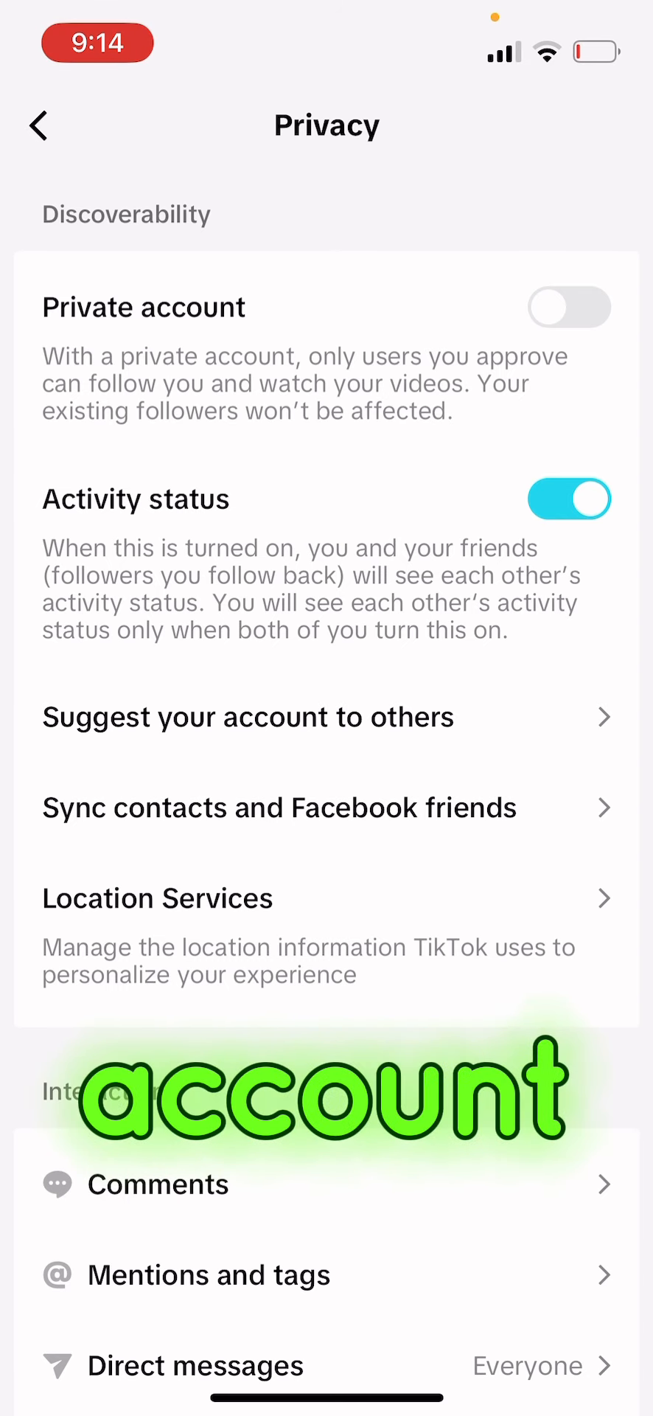
click(568, 307)
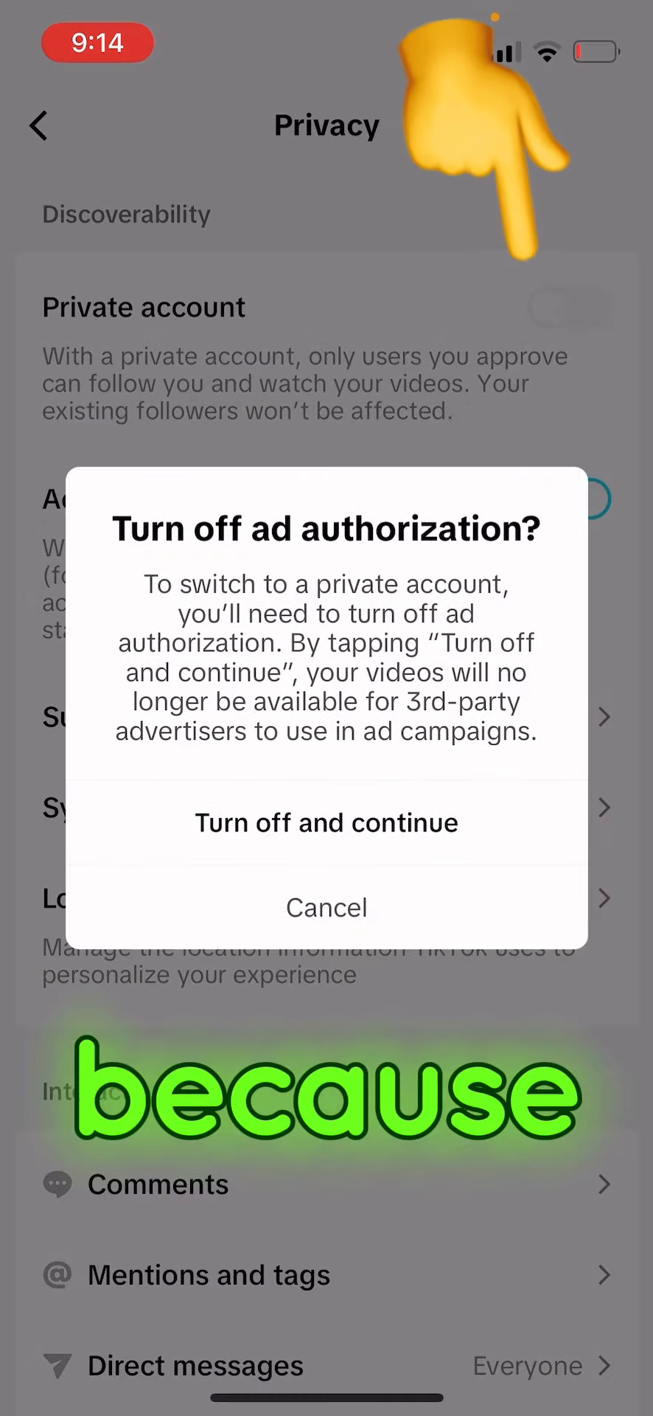
click(327, 906)
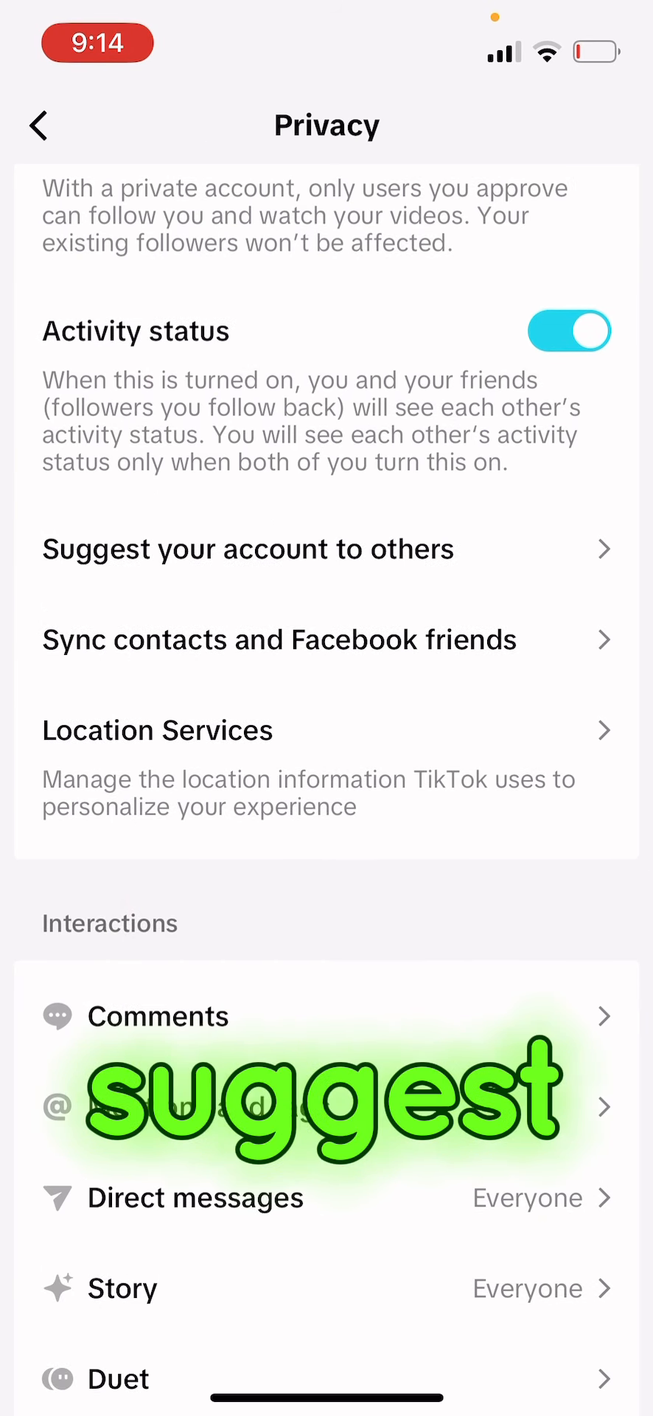
- Review 'Suggest your account to others' with contacts, Facebook and link toggles on
click(248, 548)
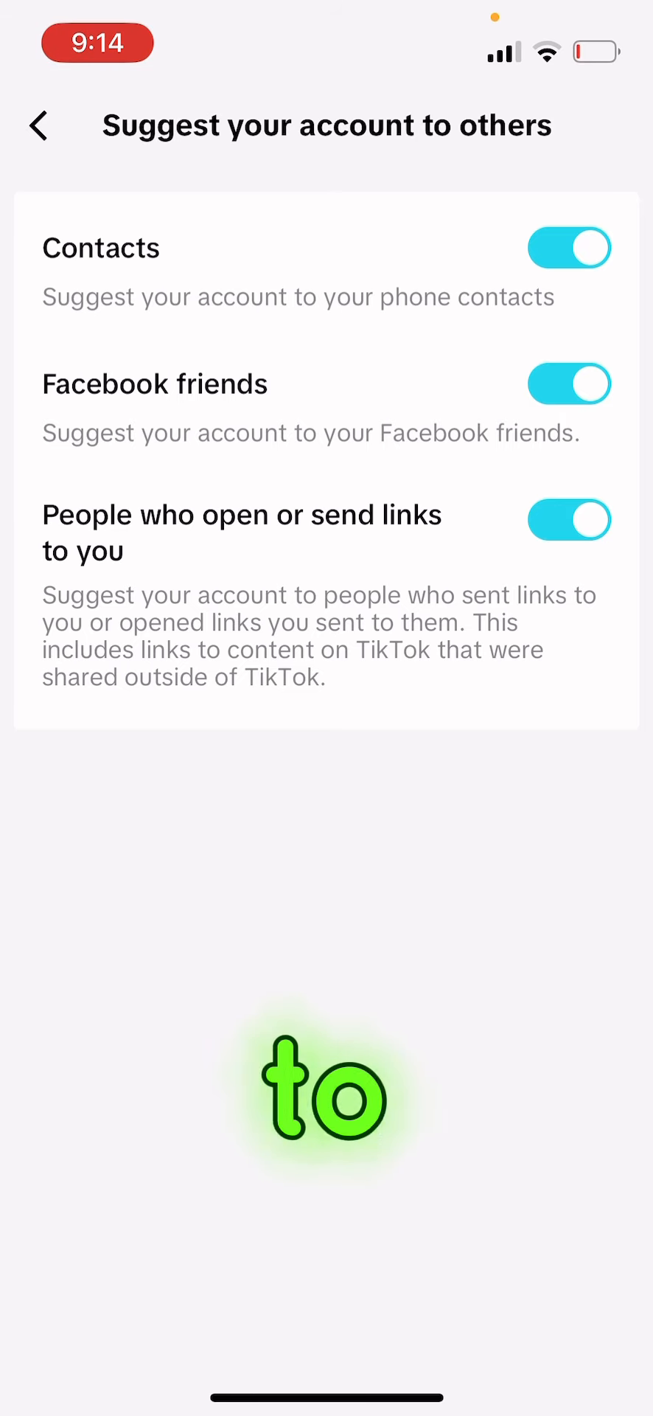
click(39, 126)
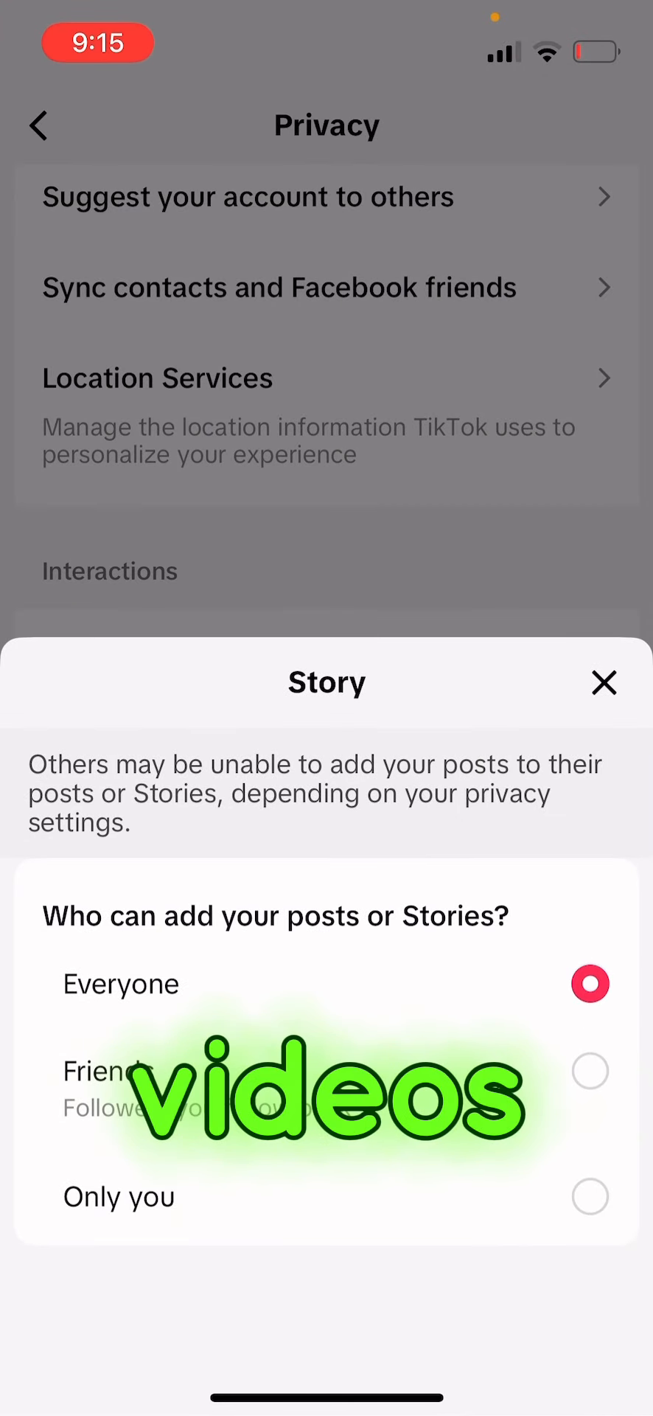
- Dismiss the Story sharing sheet left at Everyone and return to Settings and privacy
click(604, 681)
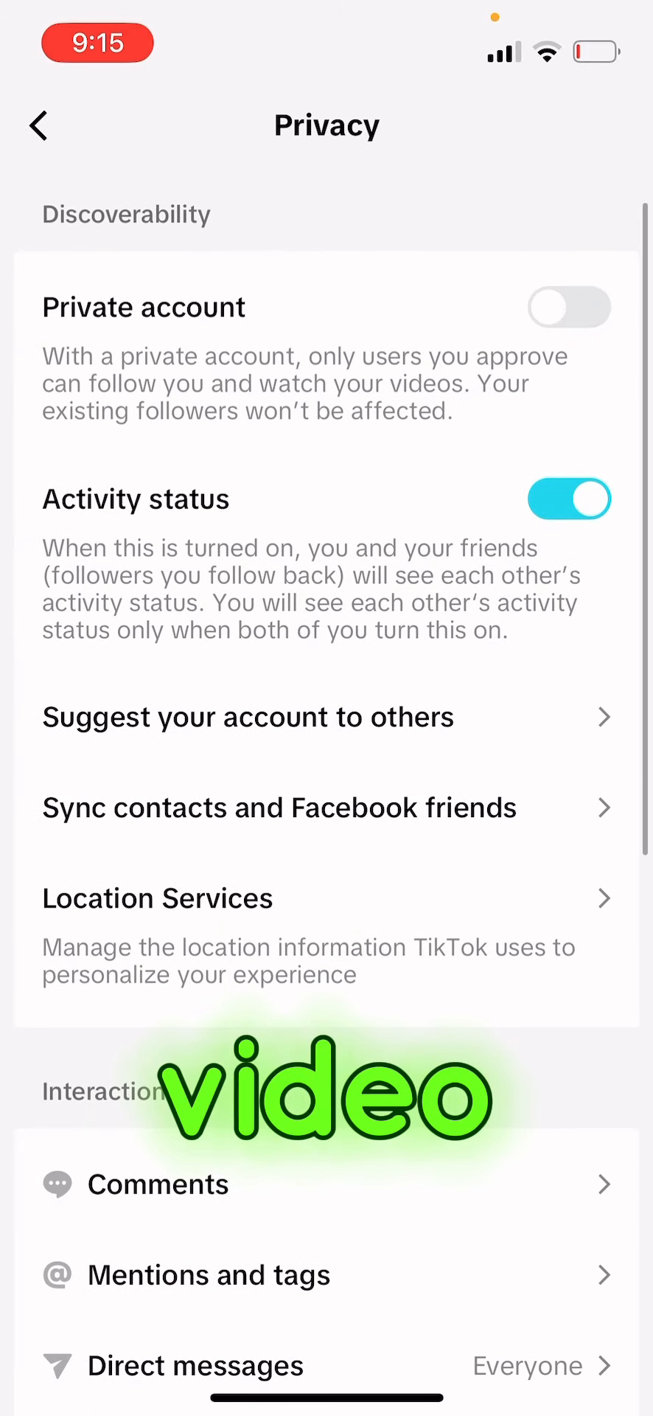
click(37, 125)
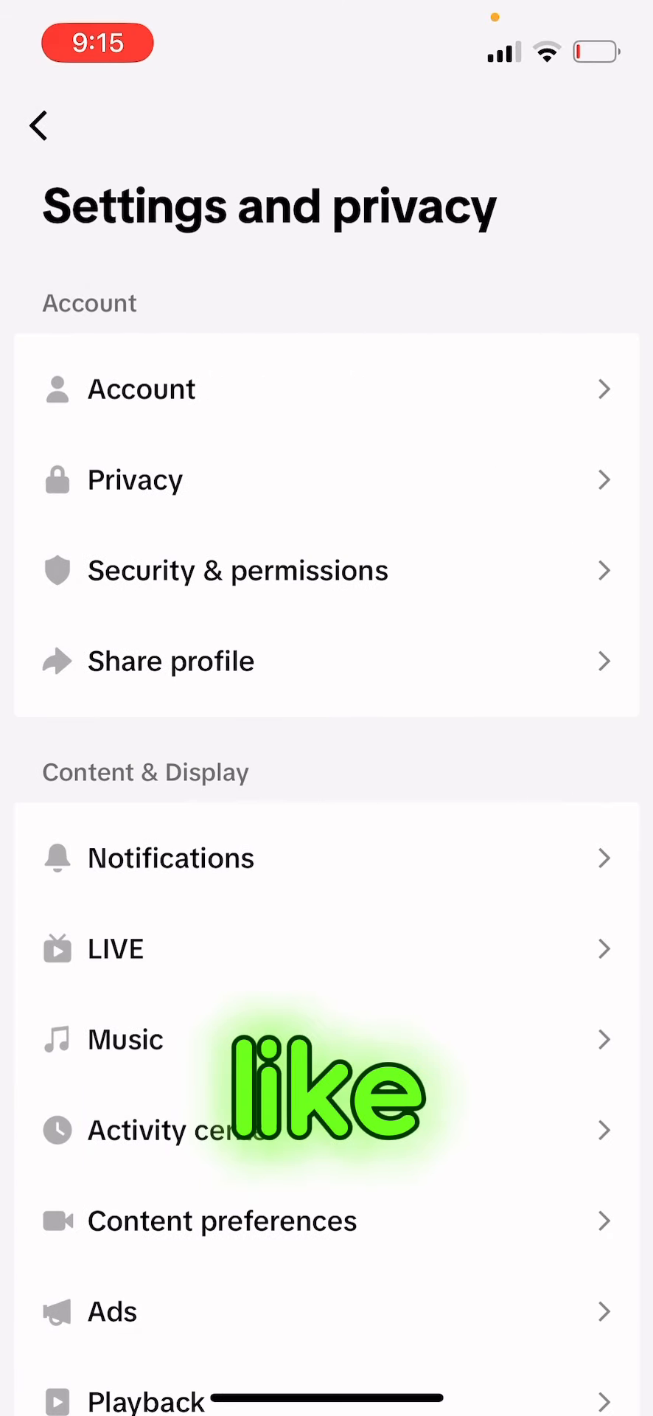